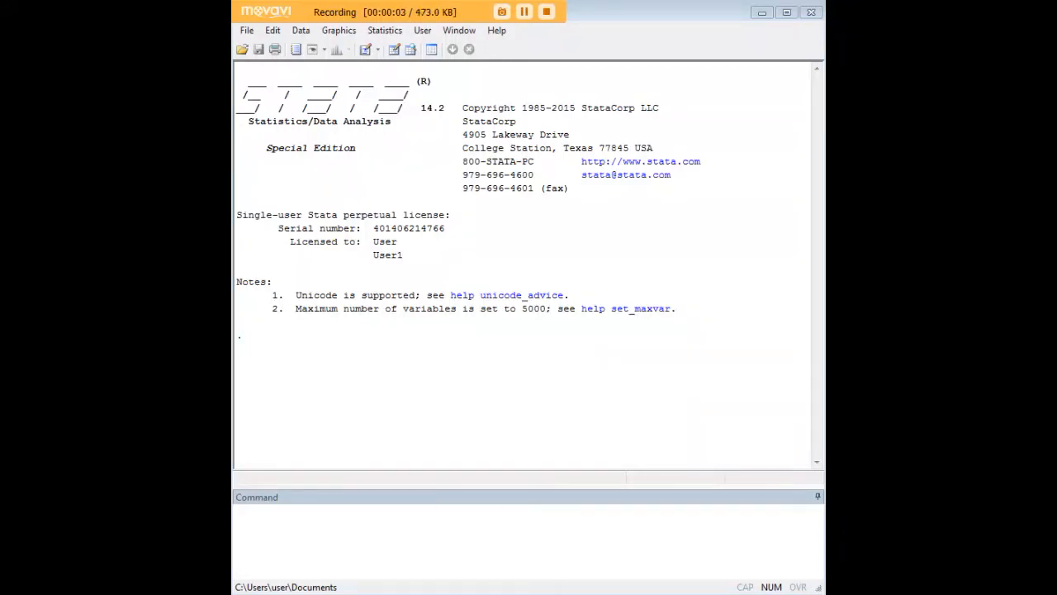
Step: Load the 1978 auto dataset with webuse auto and view it in the Data Editor
left_click(521, 511)
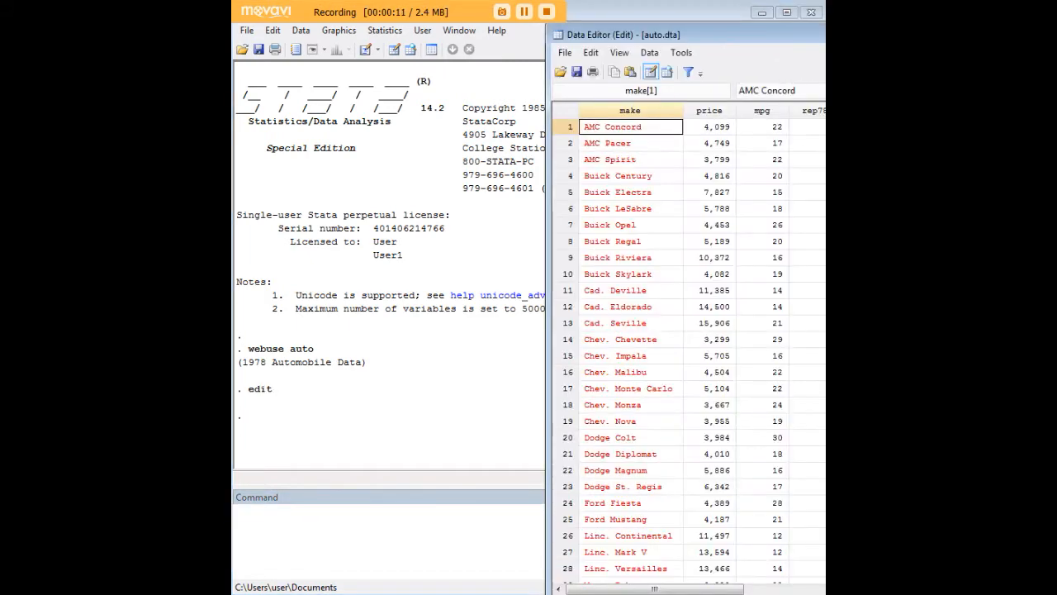
Step: Maximize the Data Editor, scroll right through all twelve variables to foreign, then close it
left_click(787, 33)
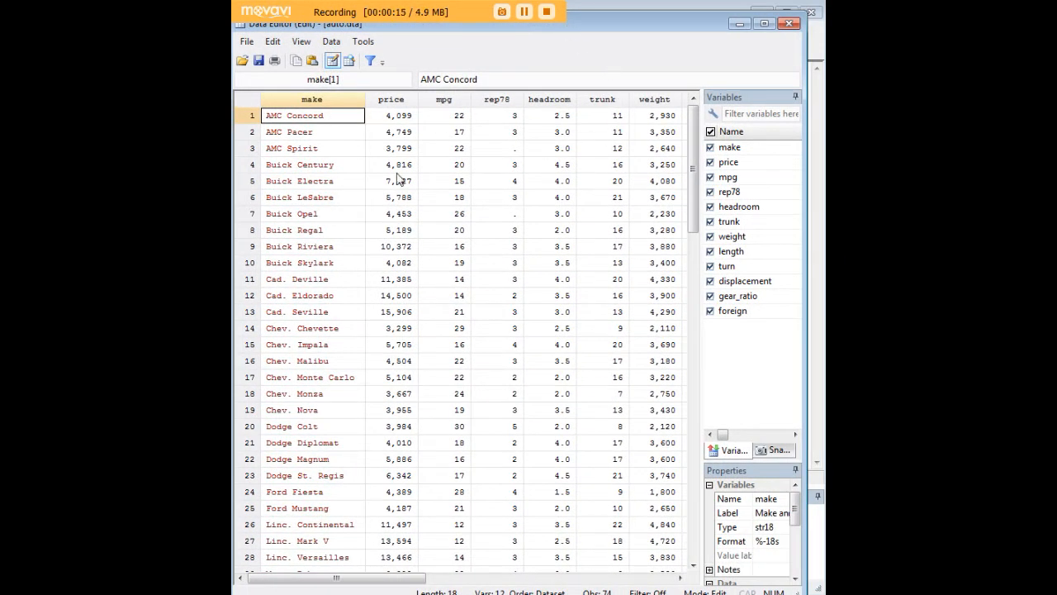
left_click(548, 116)
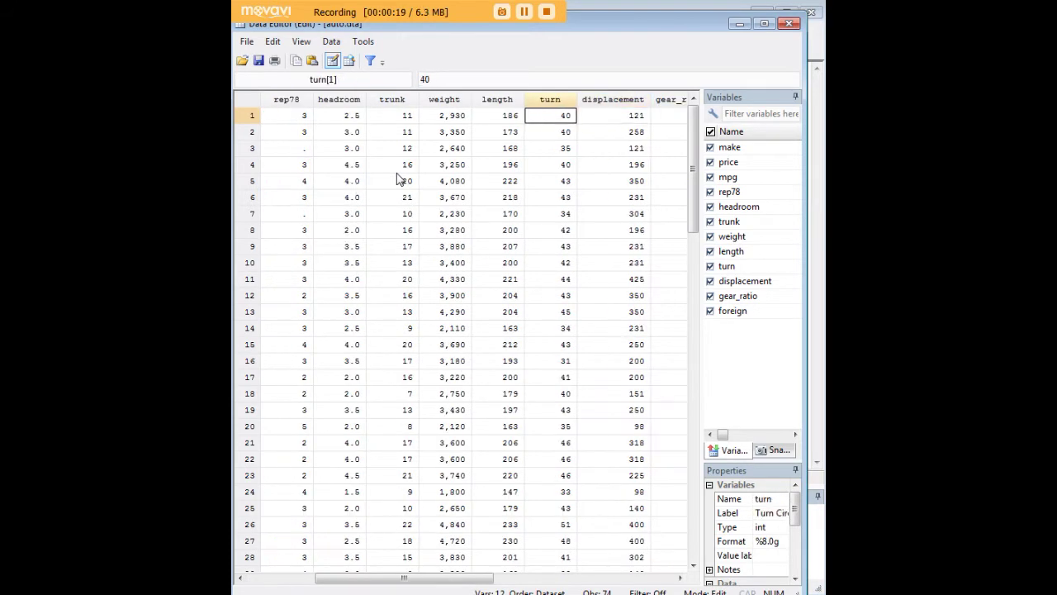
scroll("right", 3)
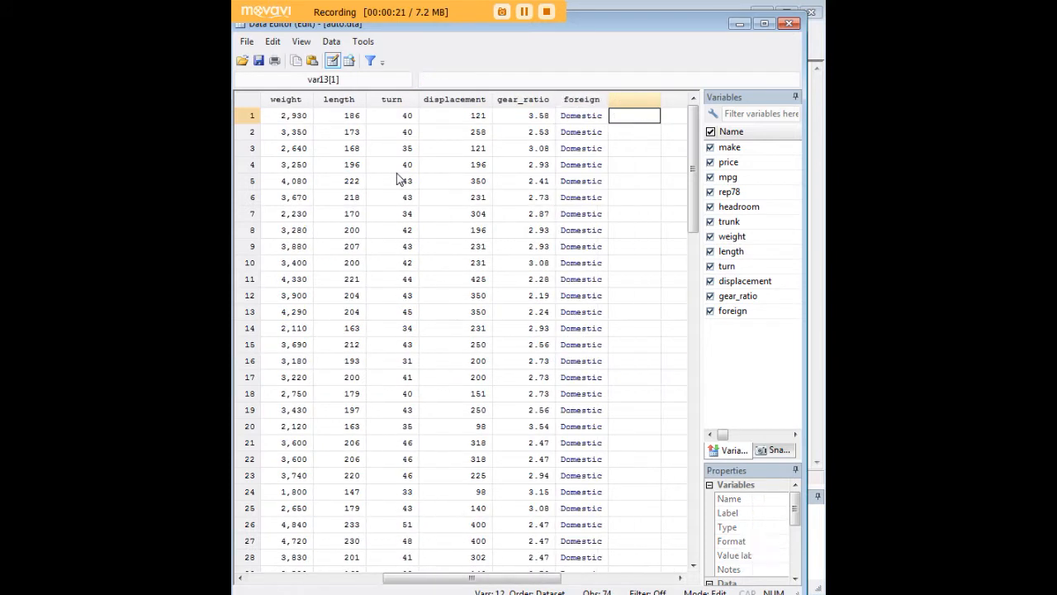
left_click(581, 116)
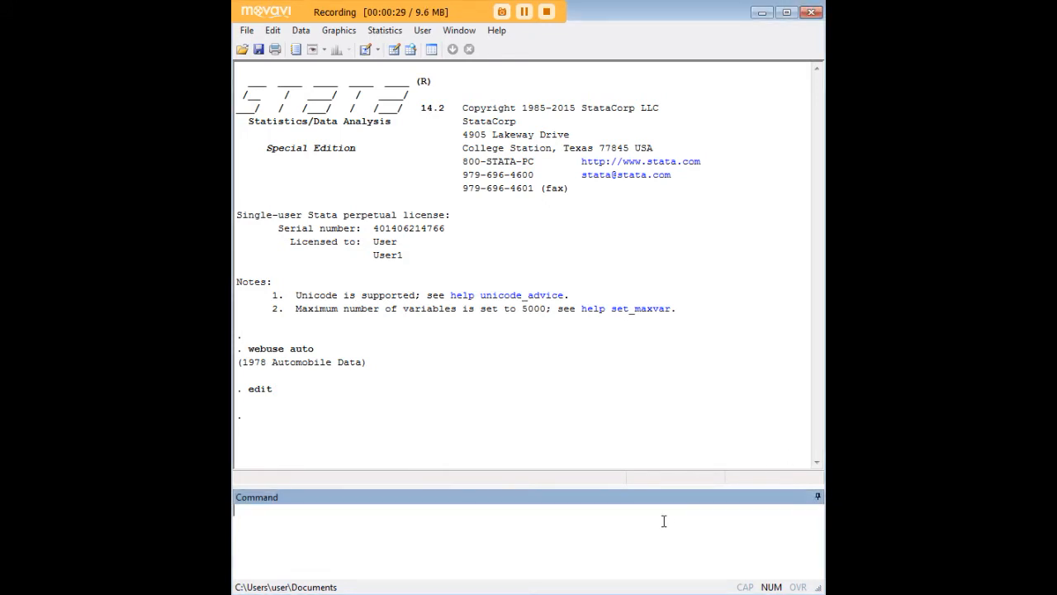
Step: Write 'reg price weight length foreign' in the Command window without running it
type("reg price weight length foreign")
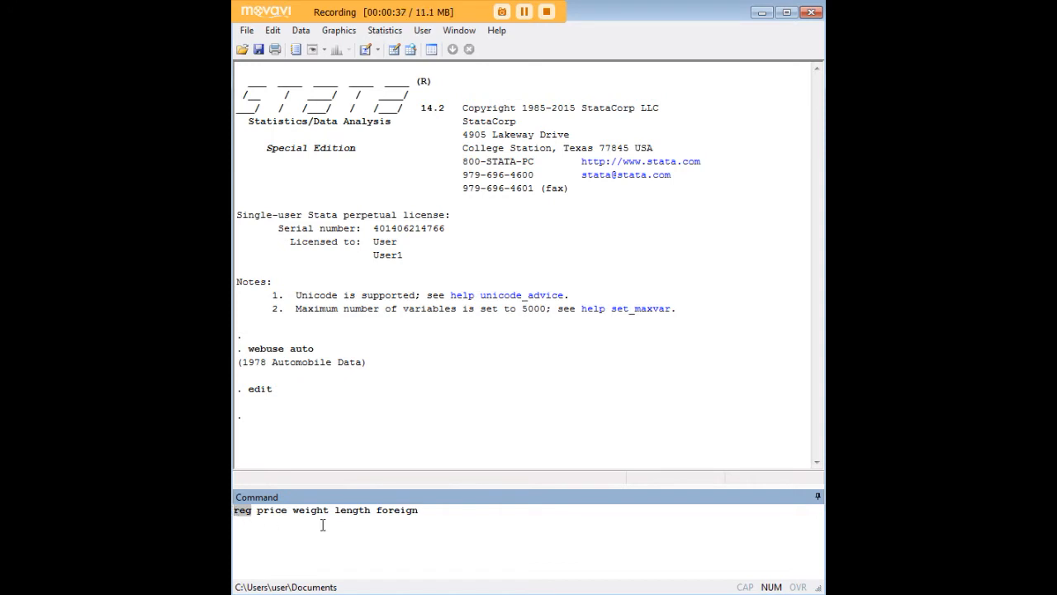
double_click(310, 508)
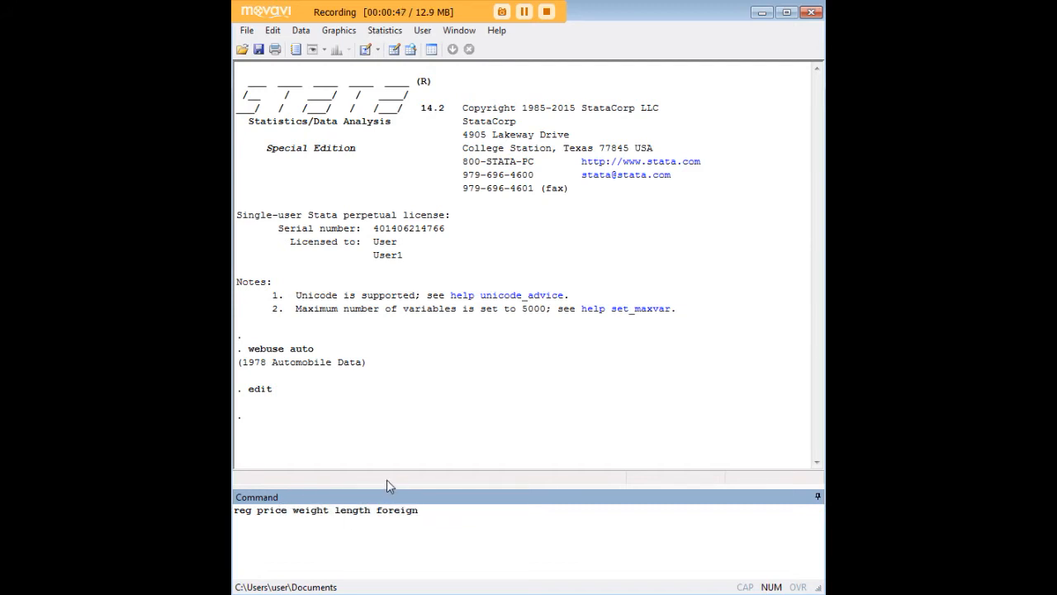
left_click(446, 508)
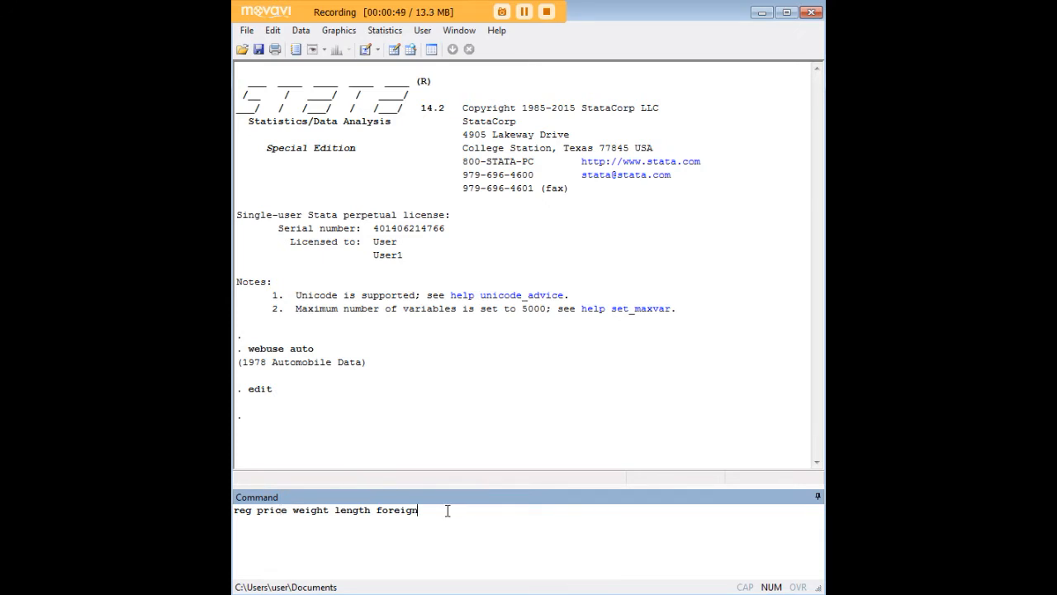
Step: Run the regression and highlight coefficients weight 5.774712, length -91.37083, foreign 3573.092
key("Return")
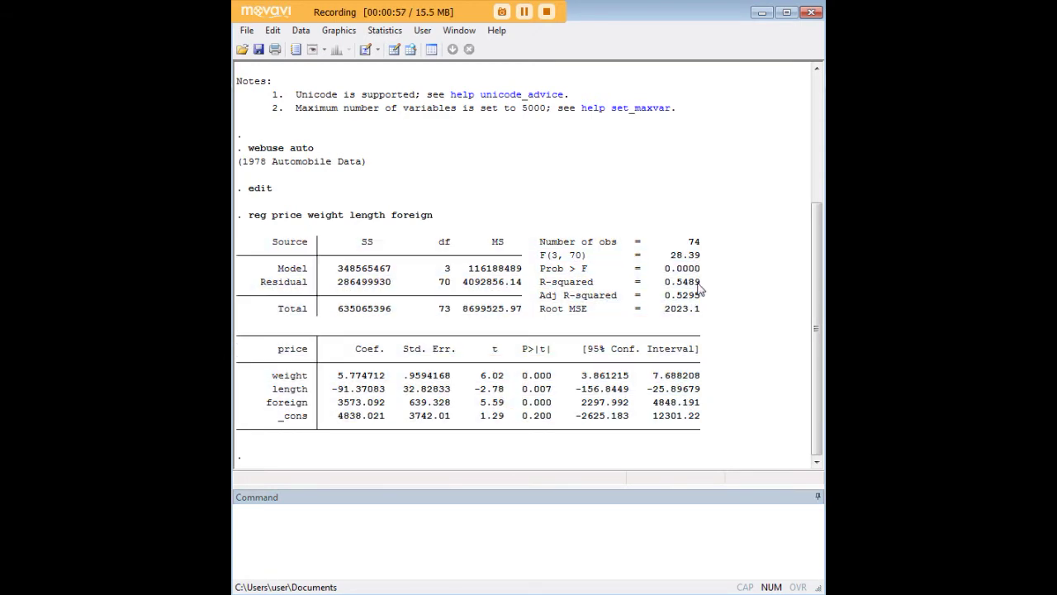
mouse_move(333, 376)
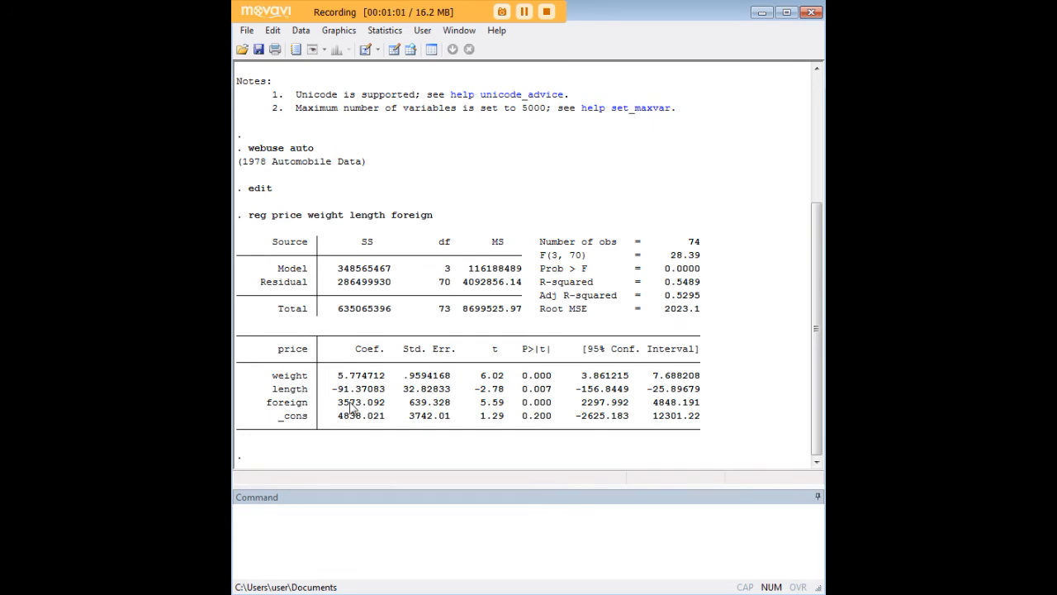
mouse_move(421, 393)
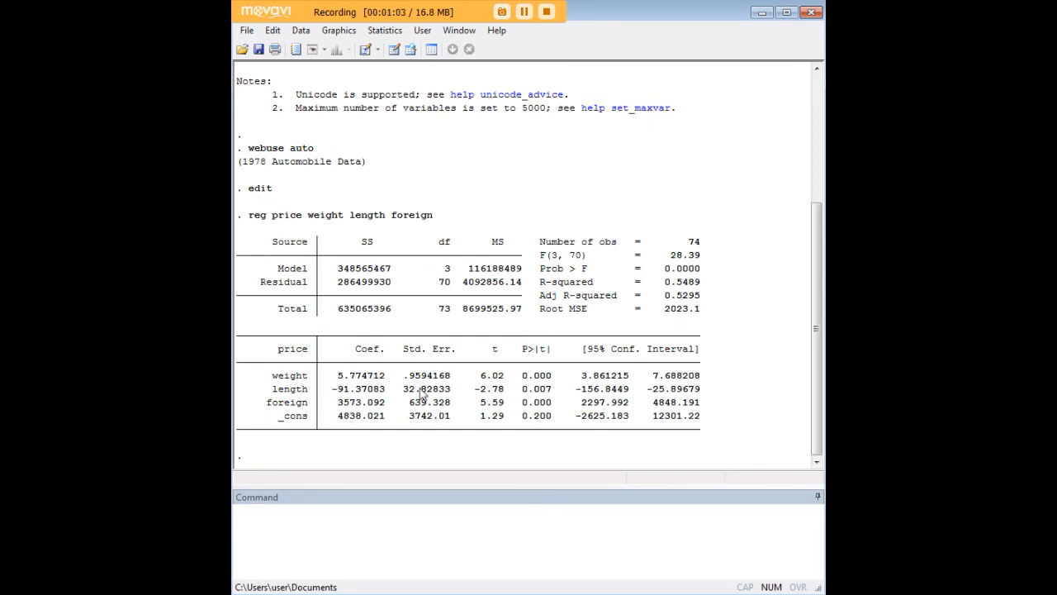
double_click(360, 375)
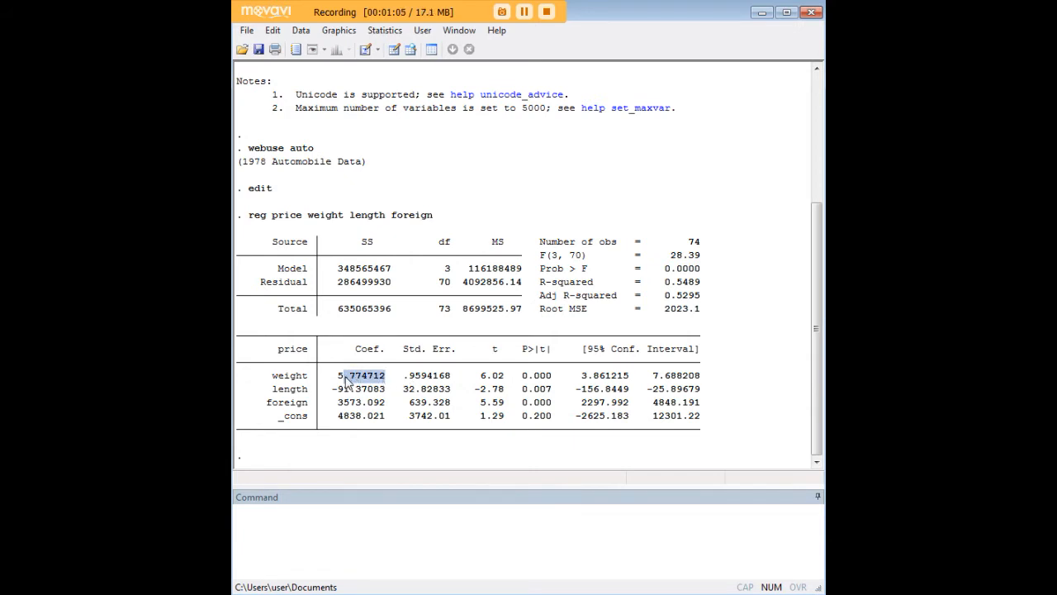
left_click(360, 388)
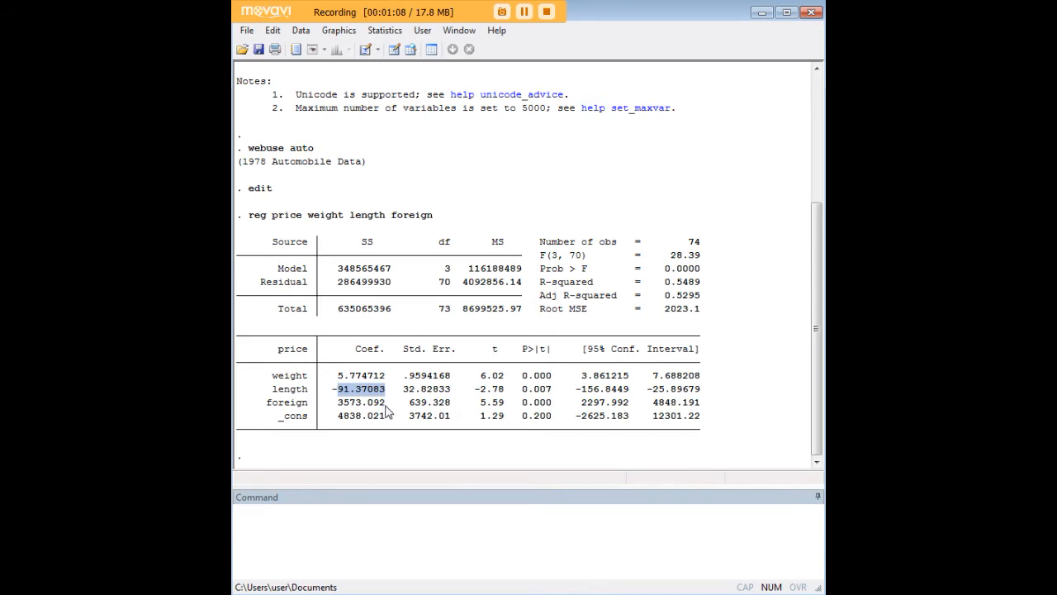
left_click(360, 403)
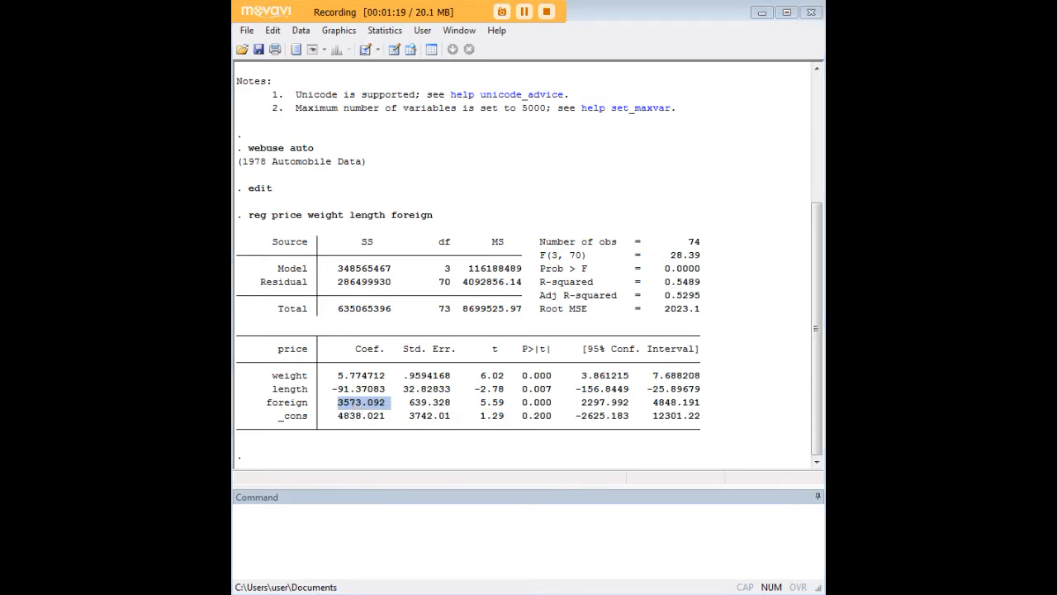
Step: Run 'qreg price weight length foreign, quantile(.25)' and mark price as the dependent variable
type("qreg price weight length foreign, quantile(.25)")
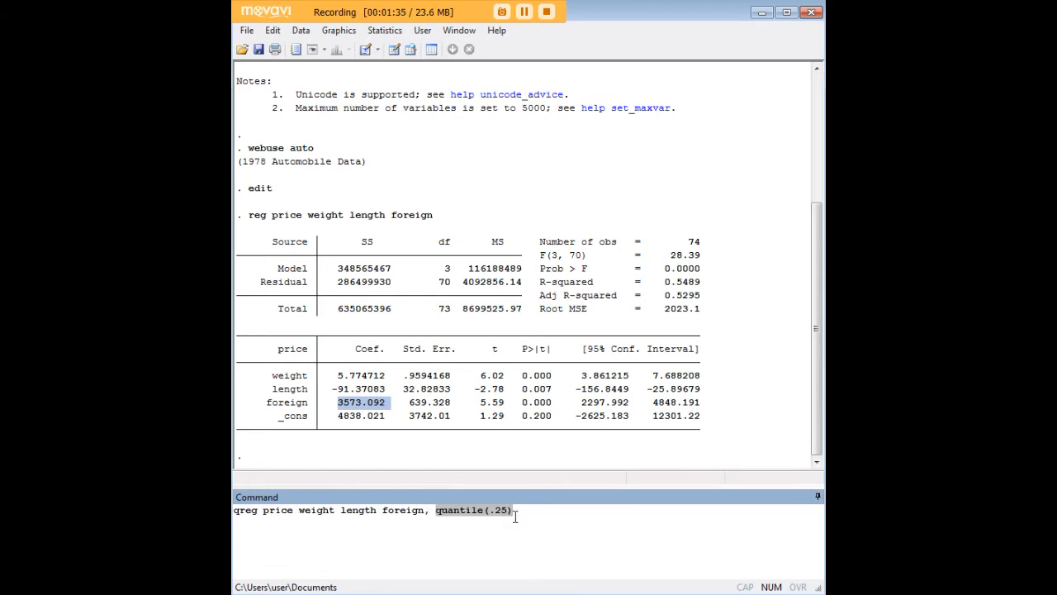
key("Return")
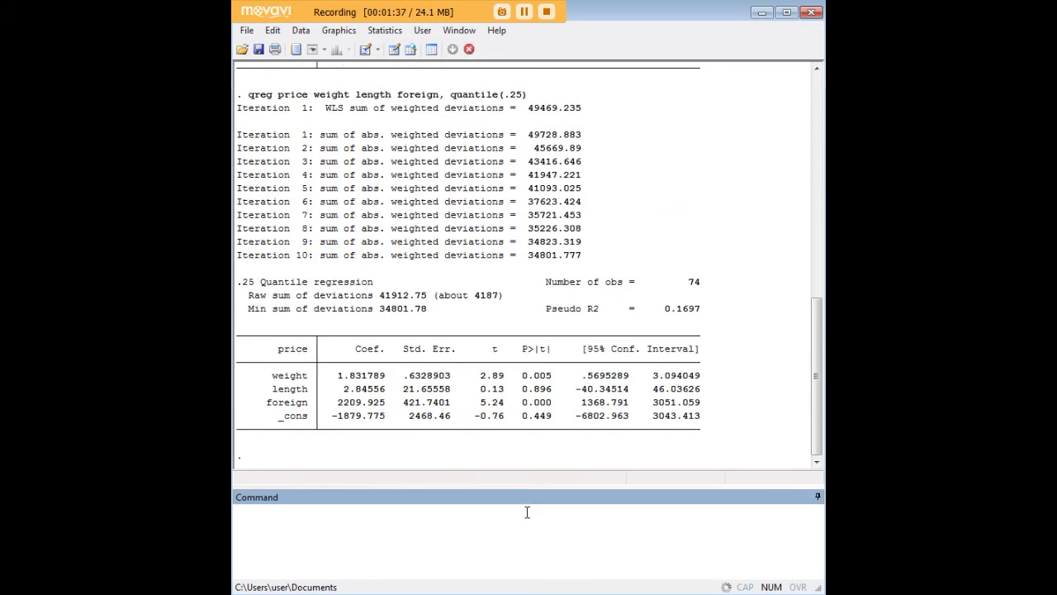
mouse_move(703, 235)
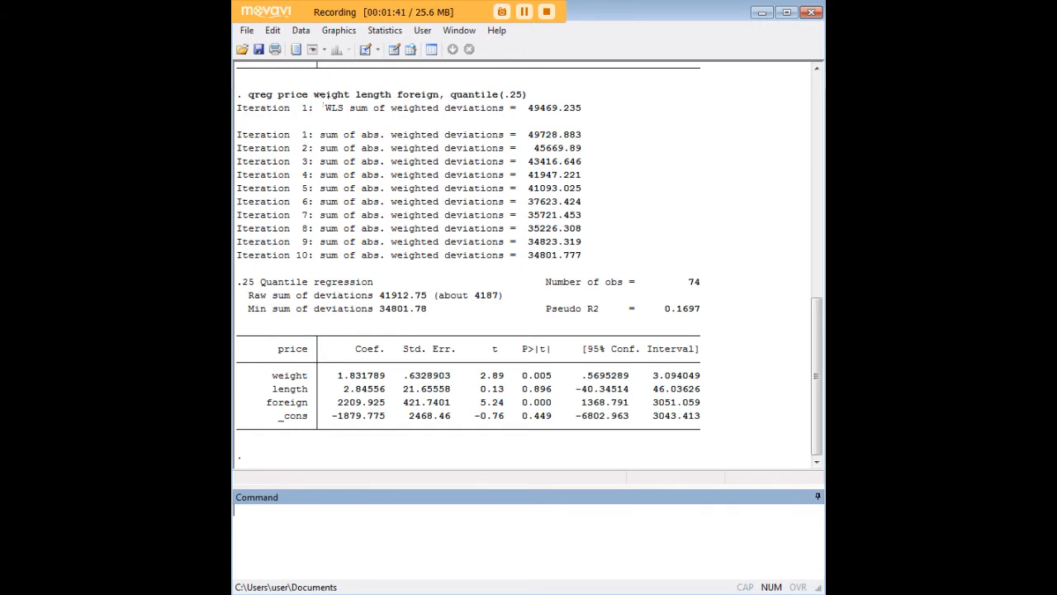
double_click(294, 94)
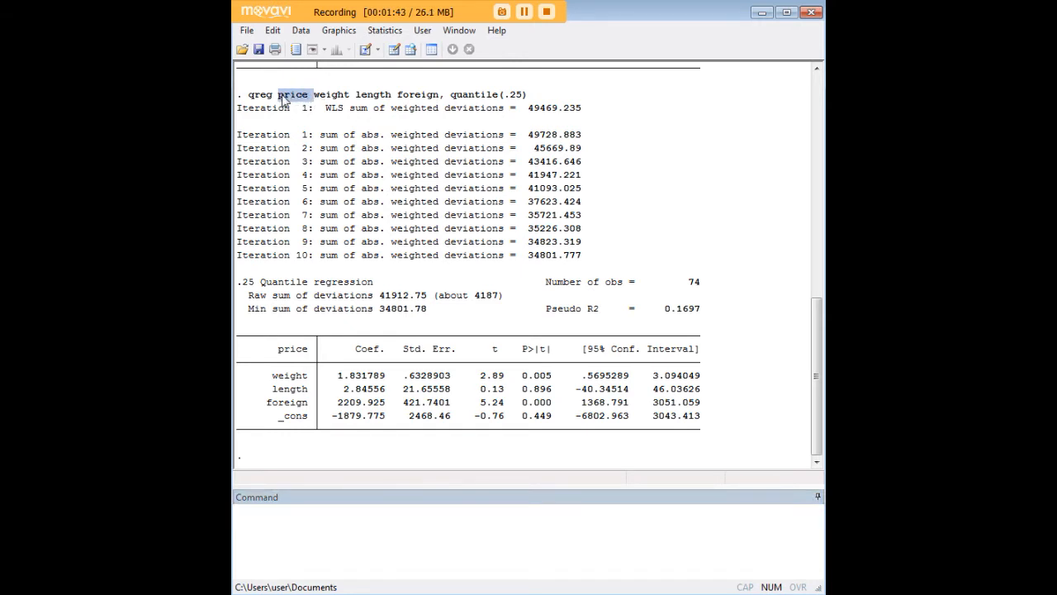
mouse_move(304, 99)
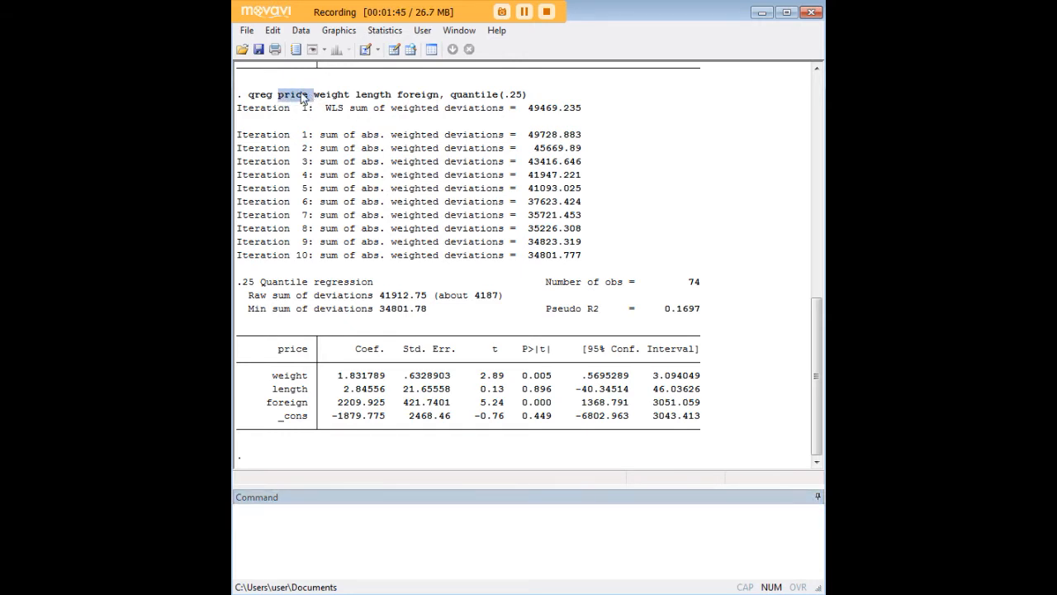
mouse_move(515, 102)
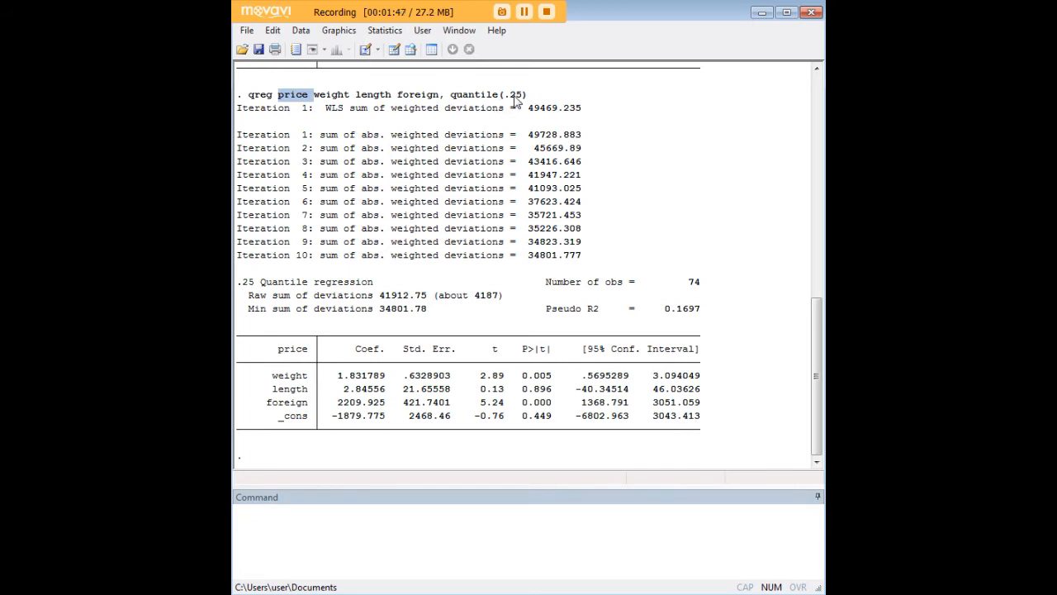
mouse_move(504, 109)
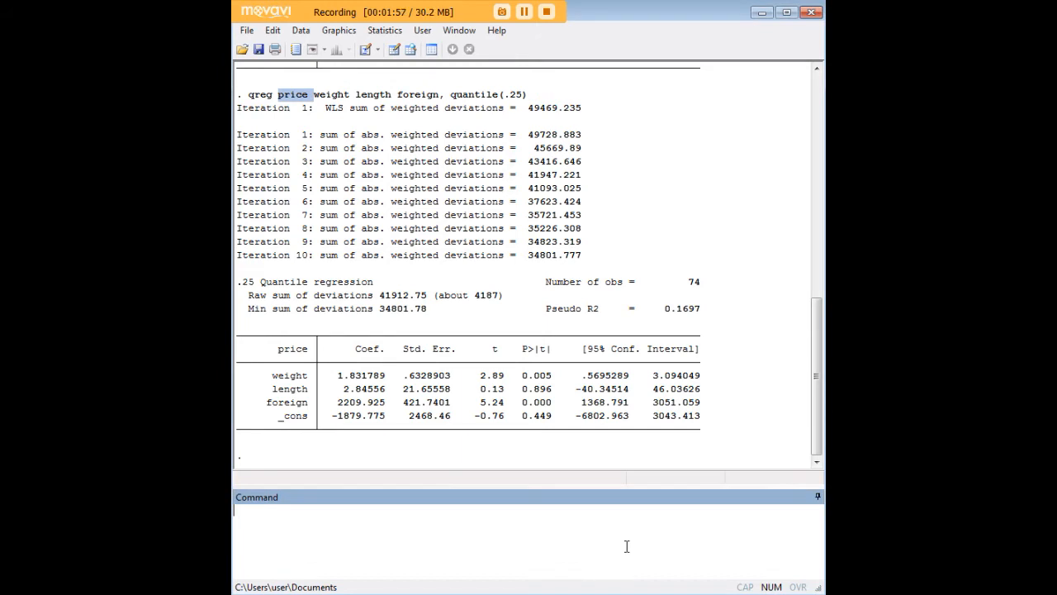
Step: Run 'qreg price weight length foreign, quantile(.75)' to get the upper-quartile coefficient table
key("Return")
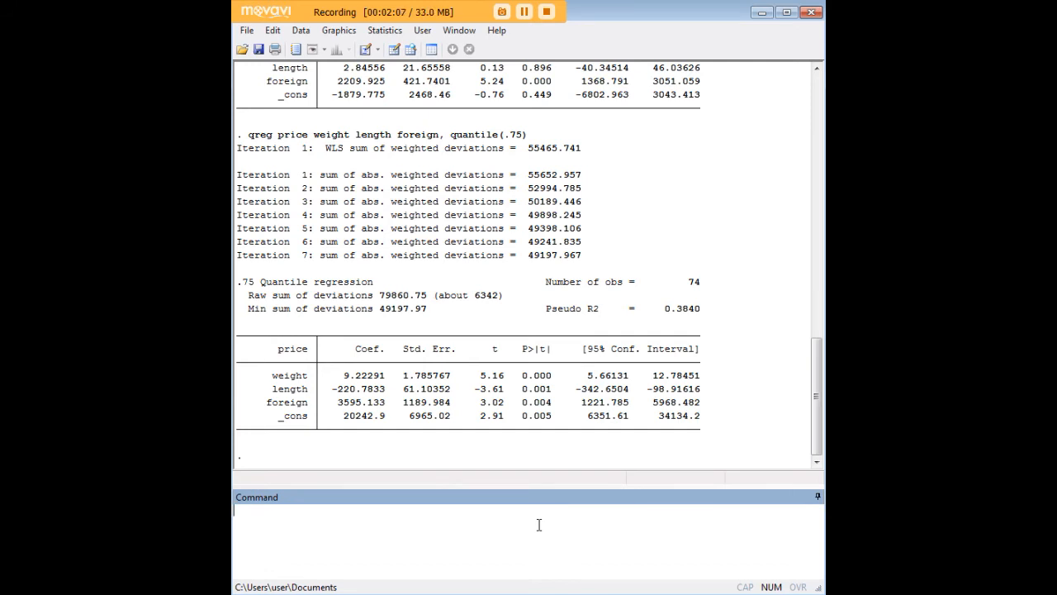
scroll("up", 3)
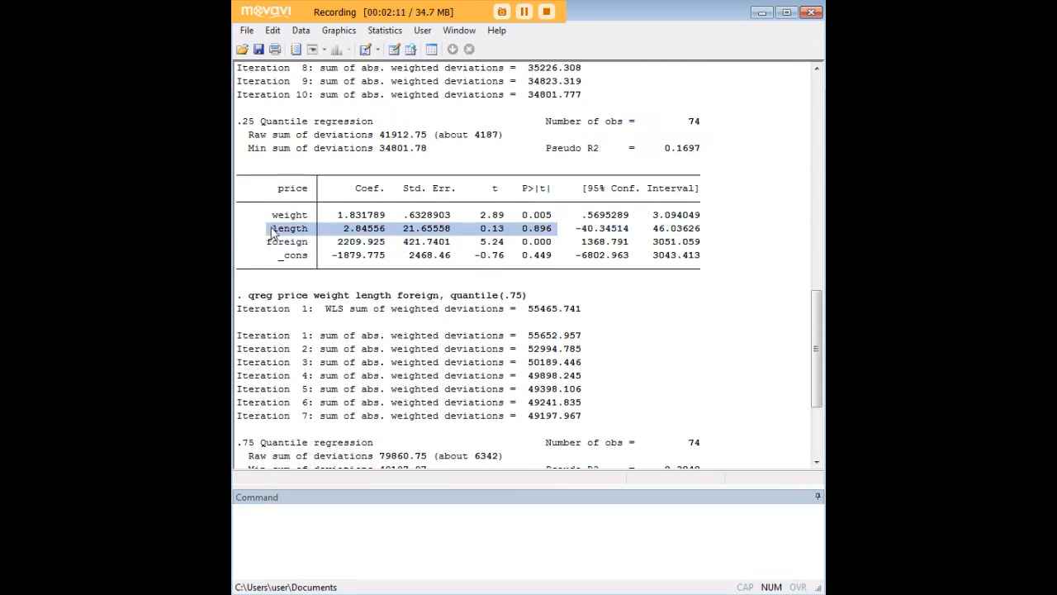
scroll("up", 3)
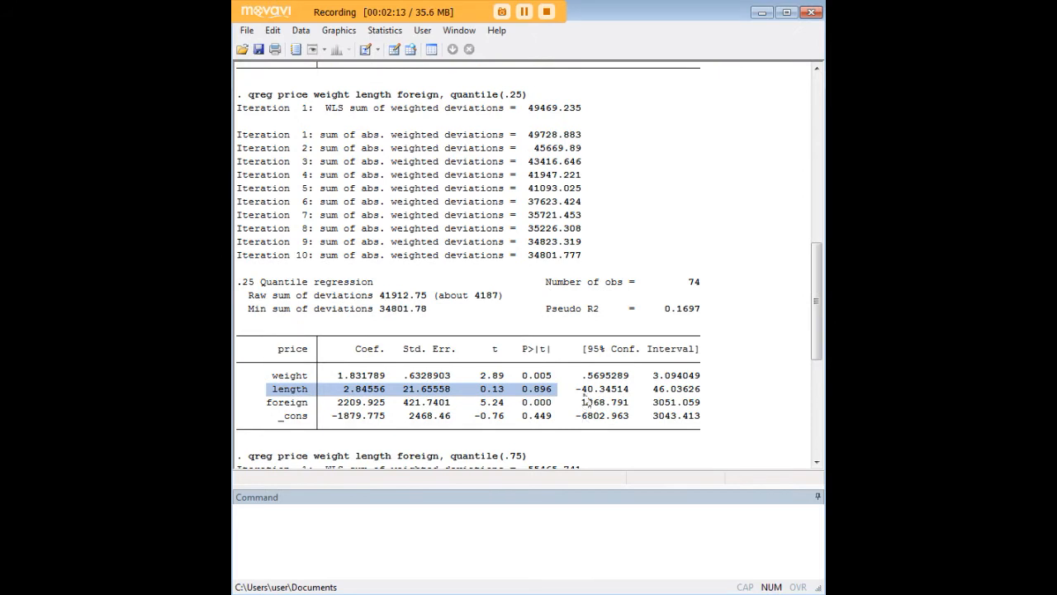
mouse_move(581, 235)
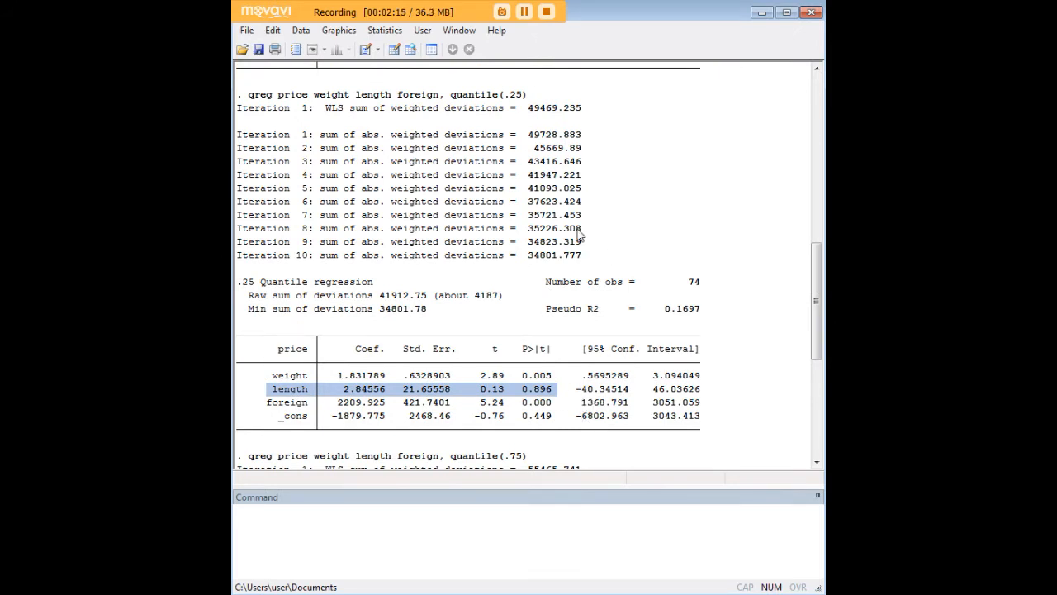
mouse_move(514, 100)
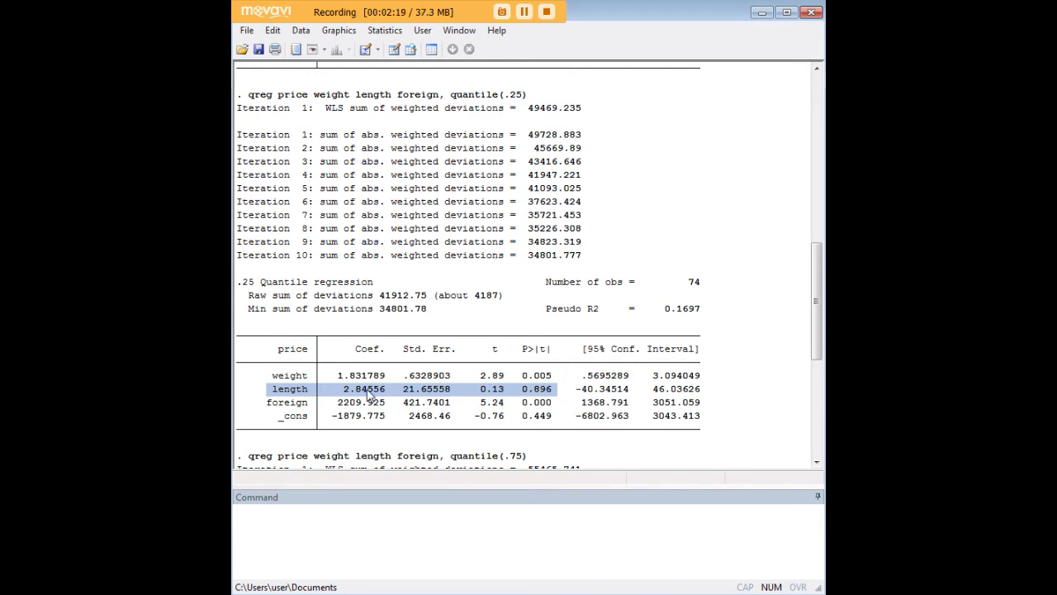
scroll("up", 3)
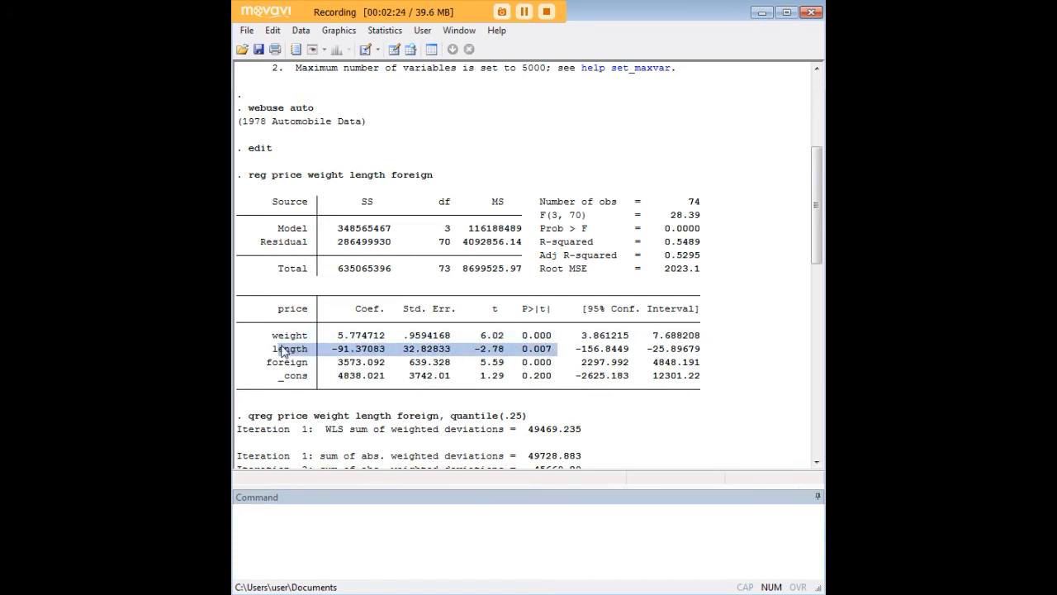
mouse_move(495, 388)
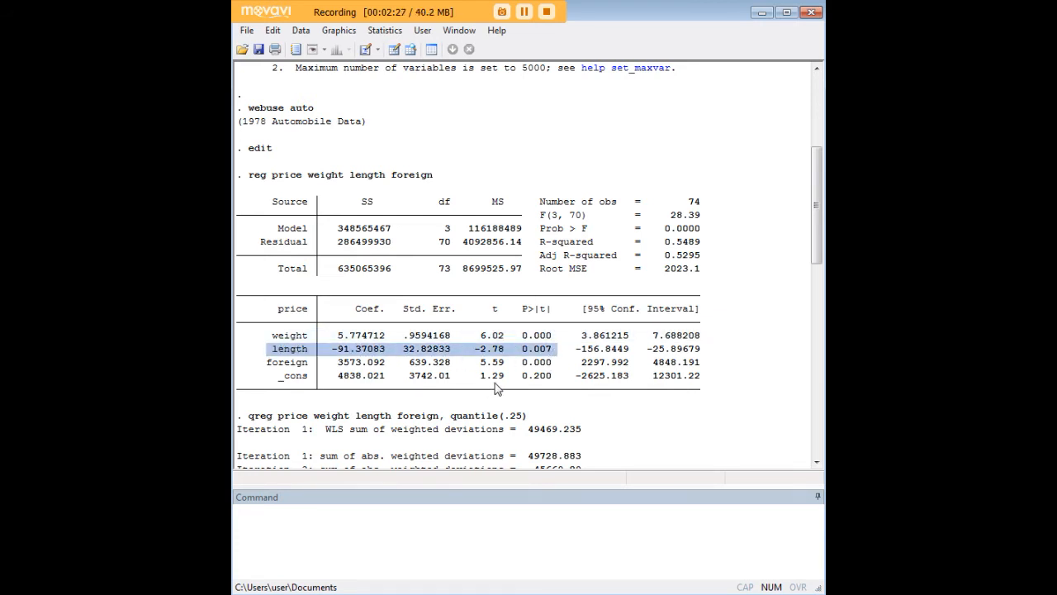
scroll("down", 3)
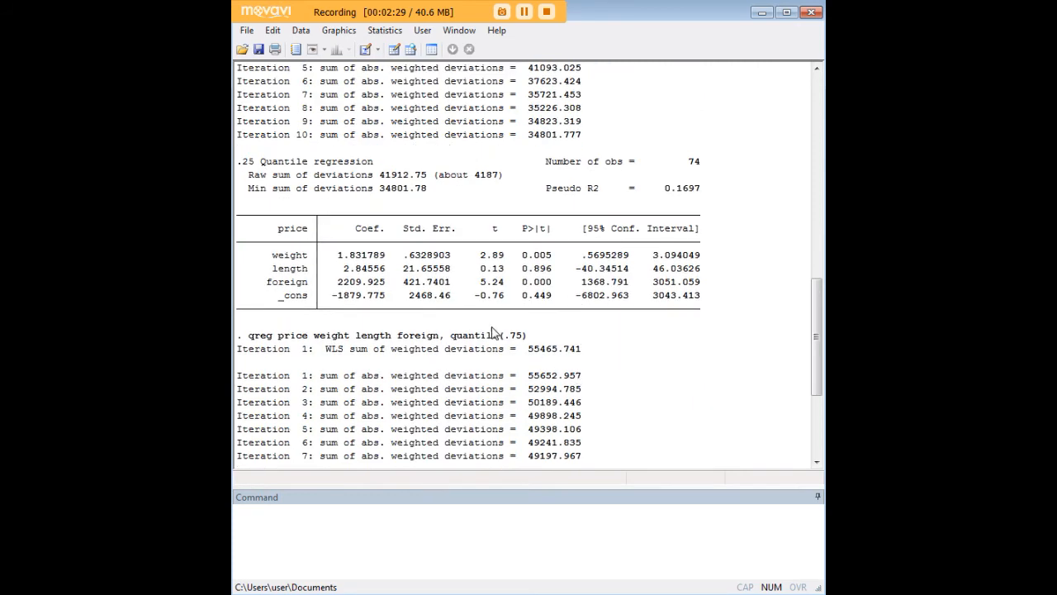
mouse_move(473, 280)
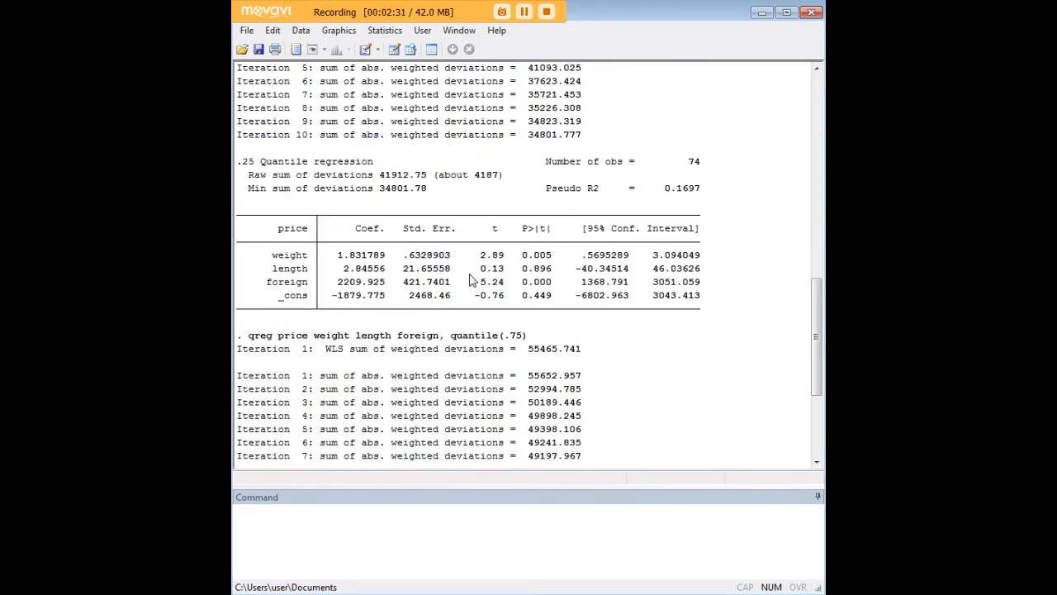
scroll("down", 3)
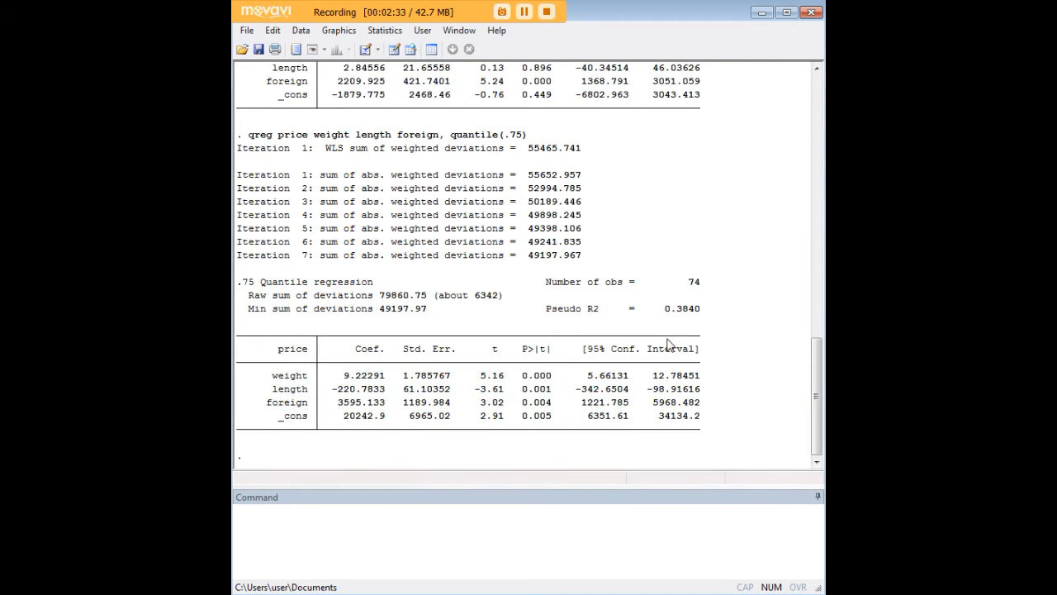
mouse_move(603, 289)
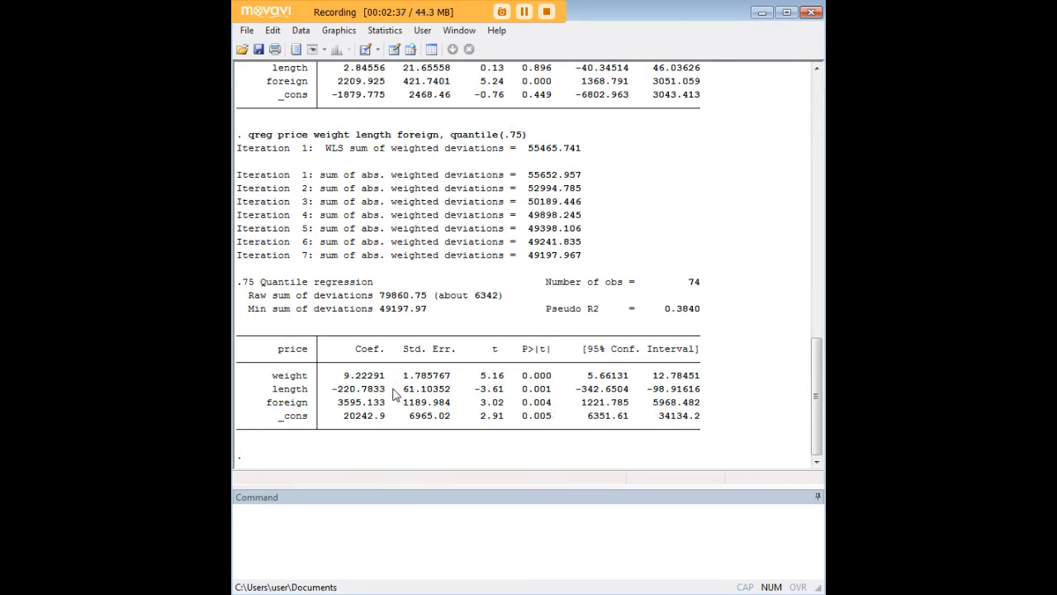
double_click(360, 389)
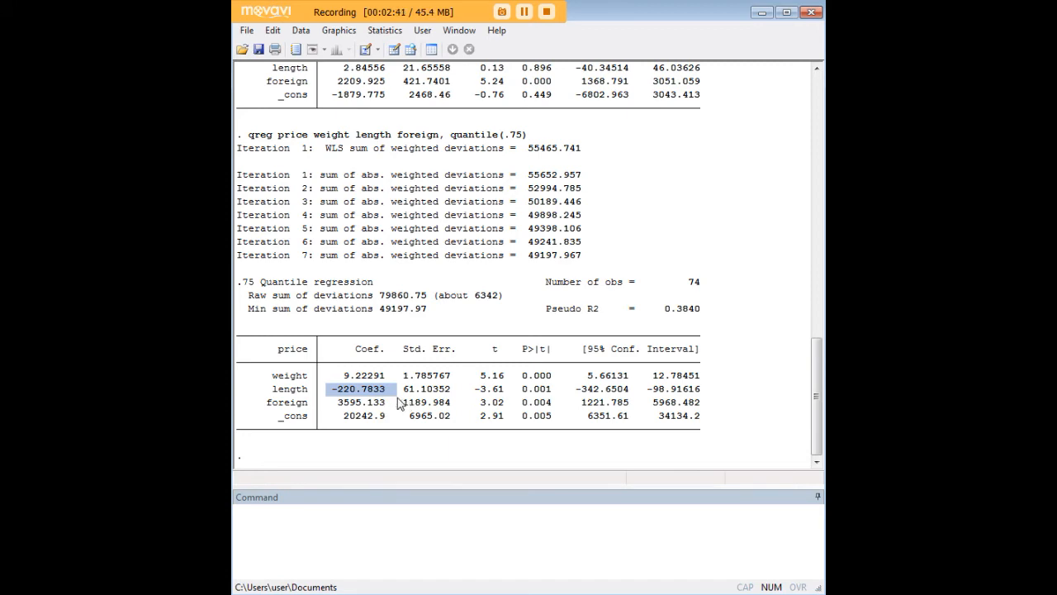
scroll("down", 3)
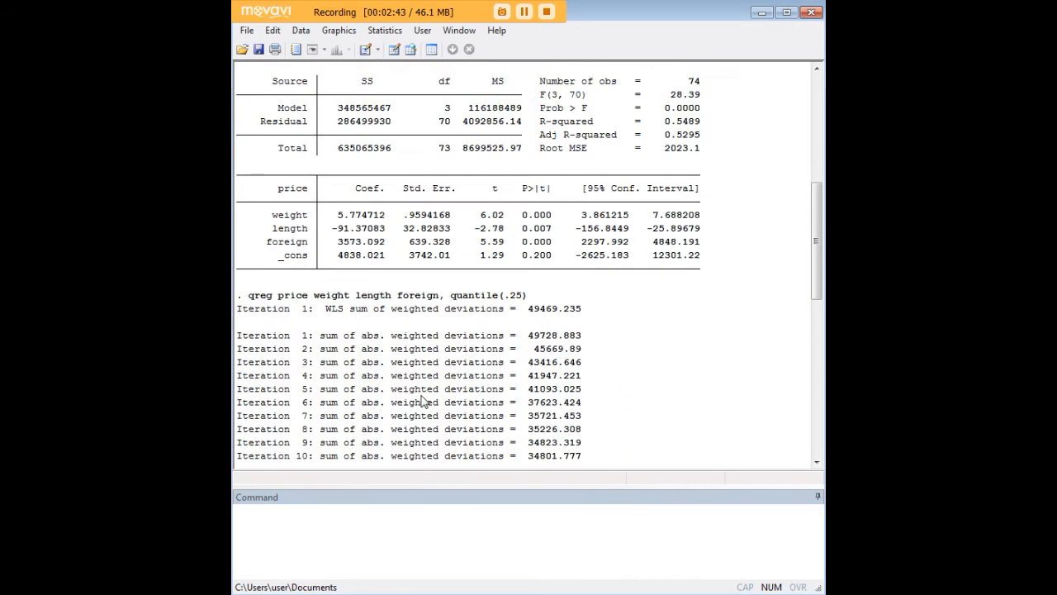
scroll("up", 3)
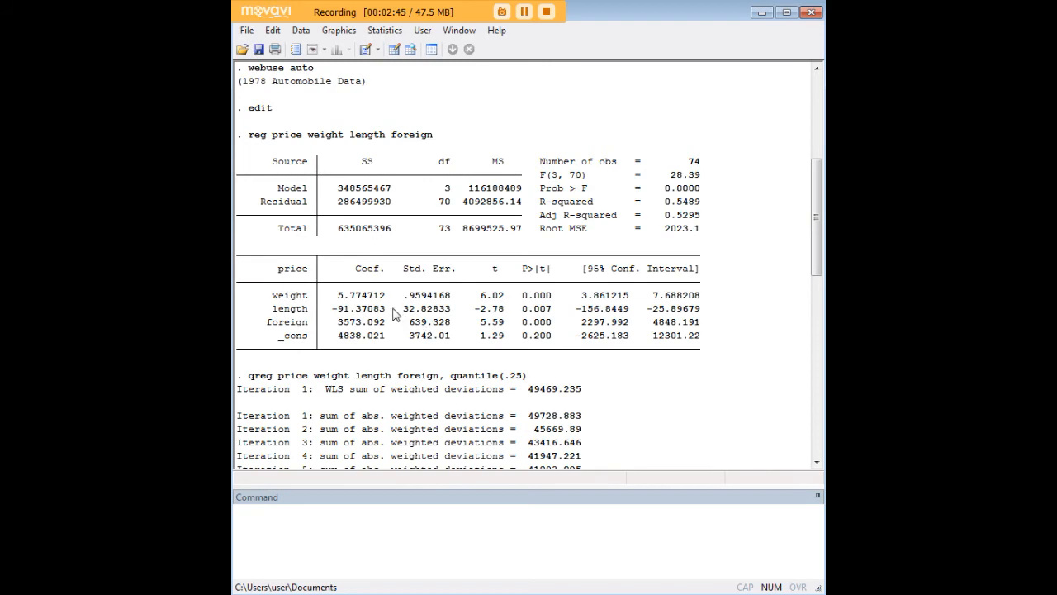
double_click(357, 309)
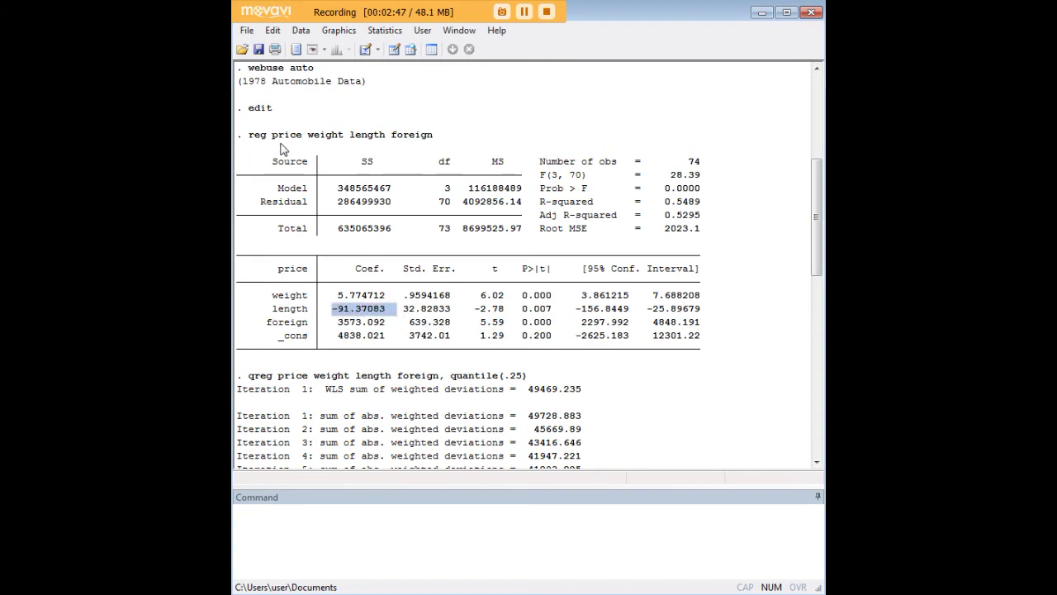
scroll("down", 3)
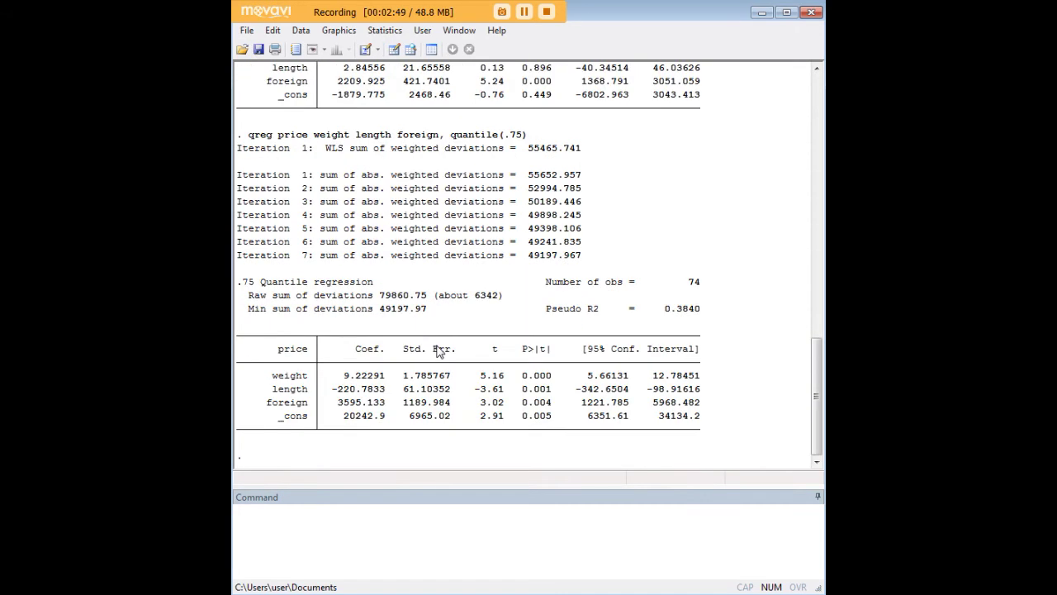
mouse_move(275, 284)
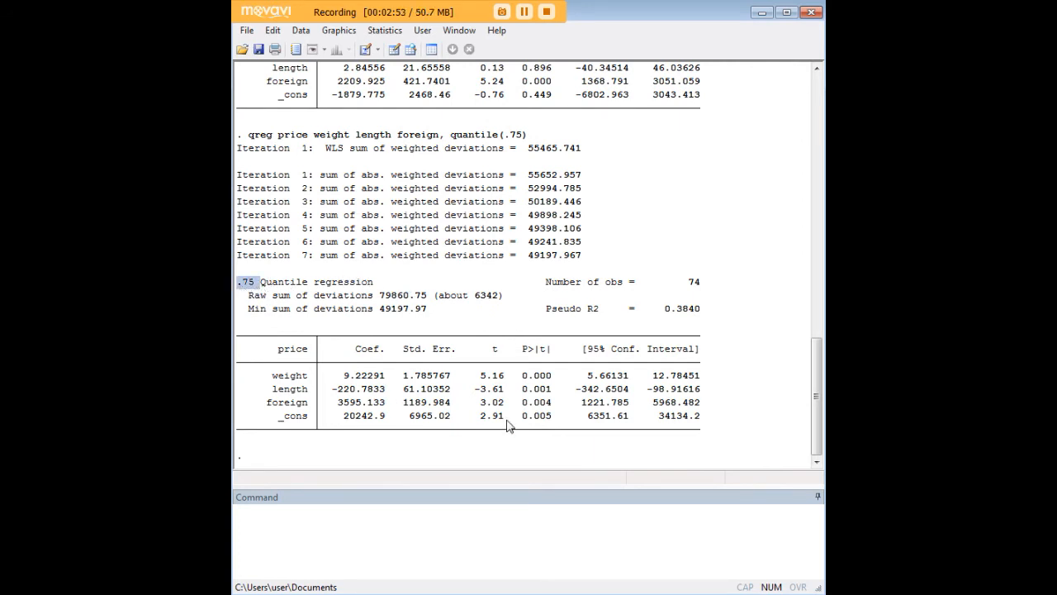
mouse_move(647, 408)
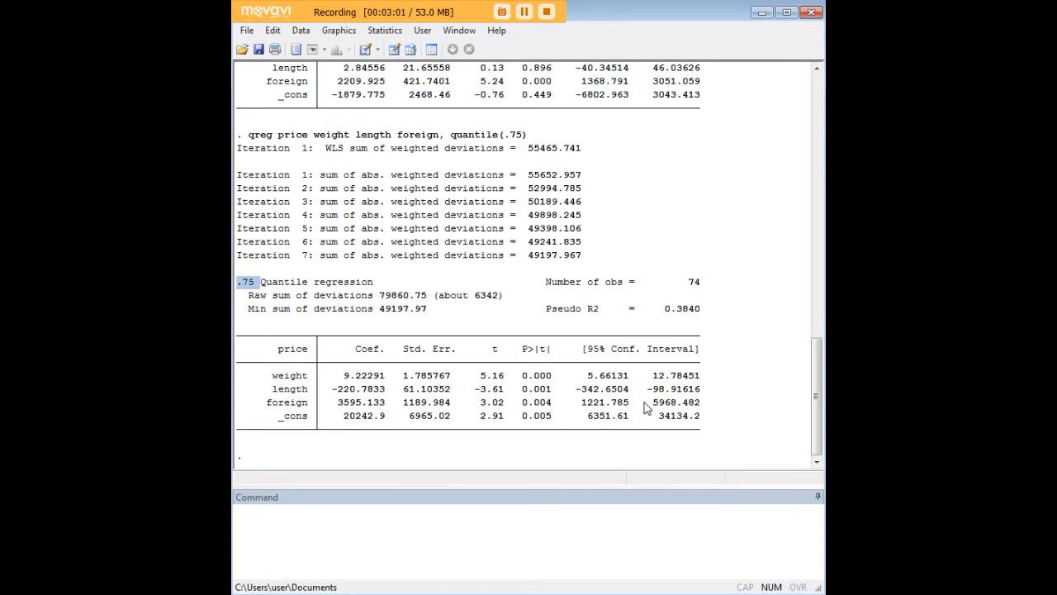
mouse_move(700, 535)
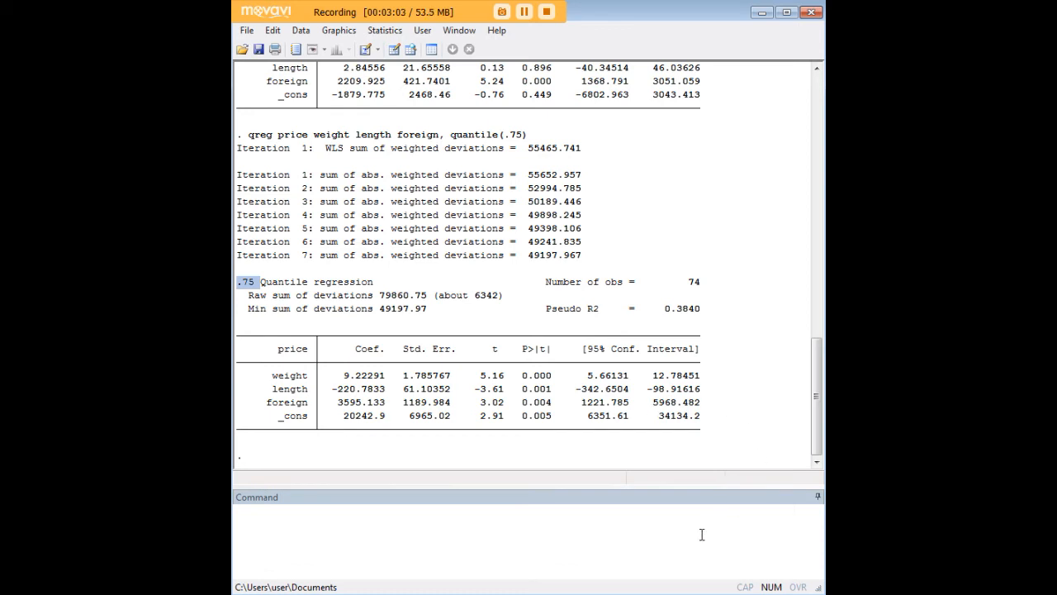